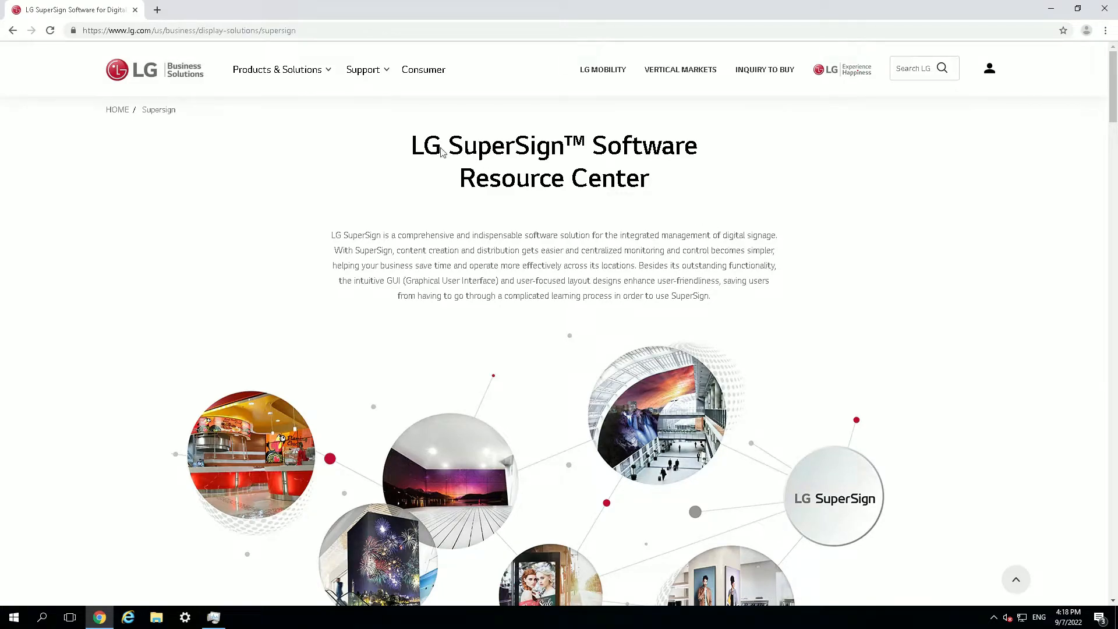
pyautogui.moveTo(517, 211)
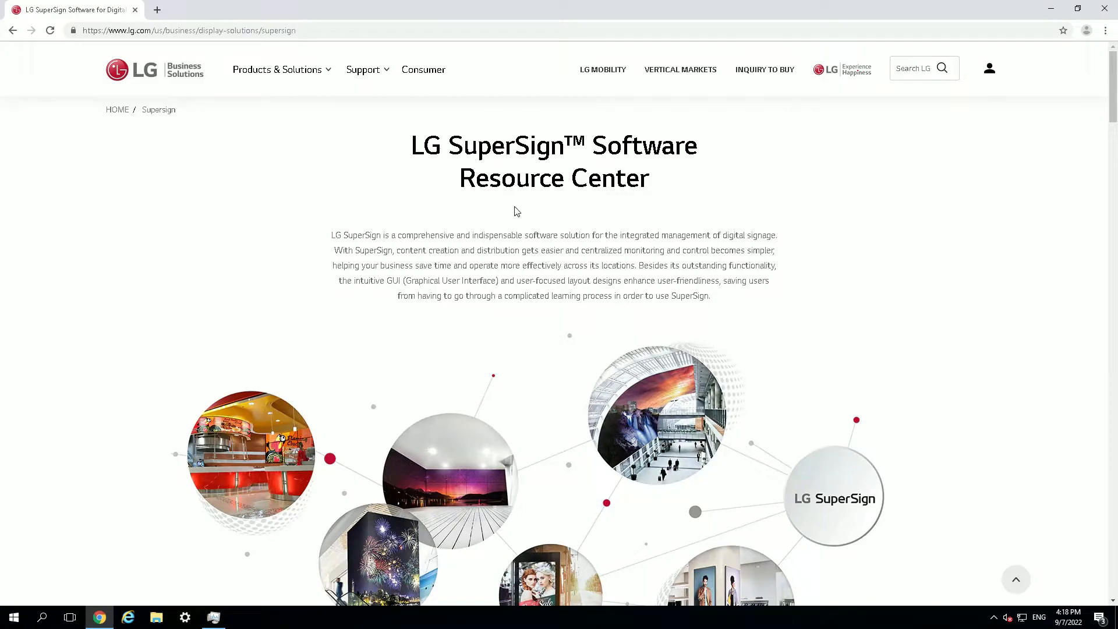
pyautogui.moveTo(536, 230)
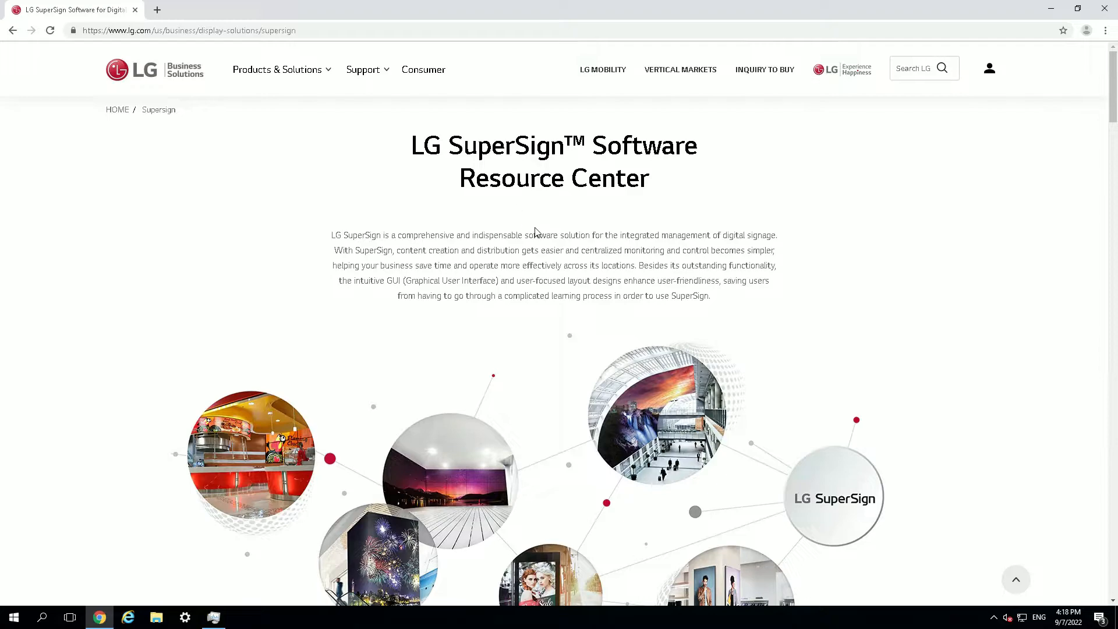
pyautogui.moveTo(565, 255)
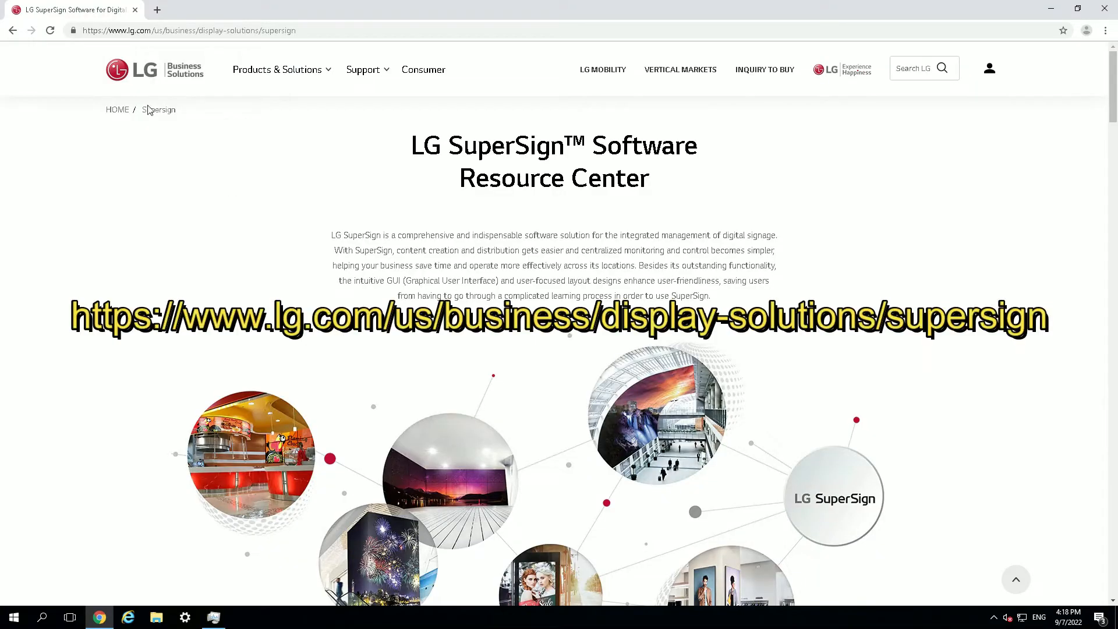
# Step: Scroll the LG SuperSign page down to the SuperSign Control V1.11.0 download listing
pyautogui.click(175, 31)
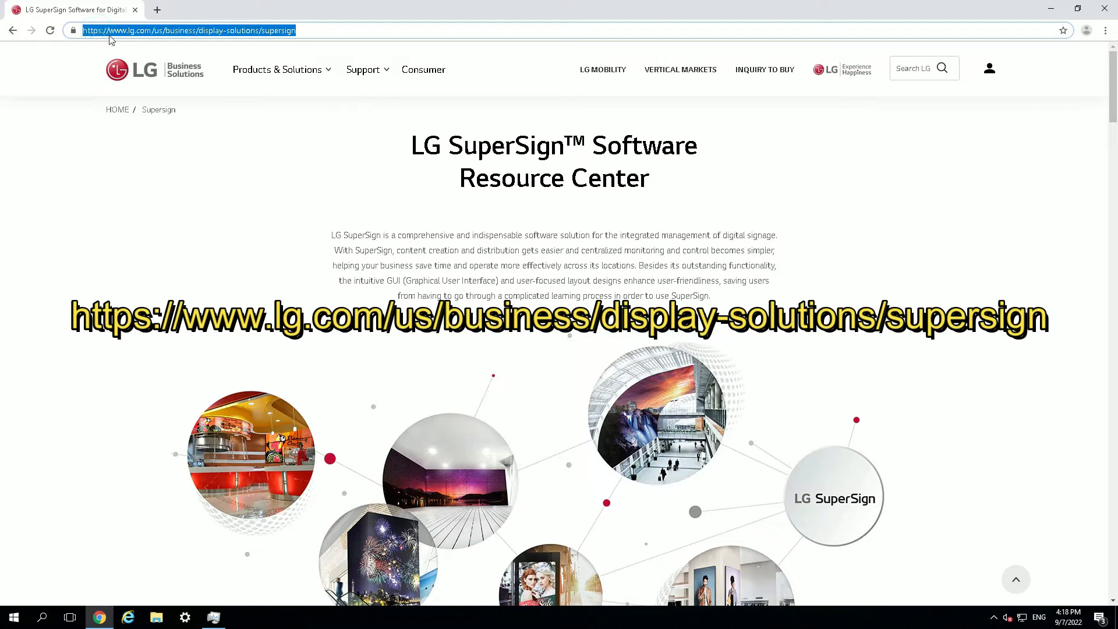
pyautogui.moveTo(172, 39)
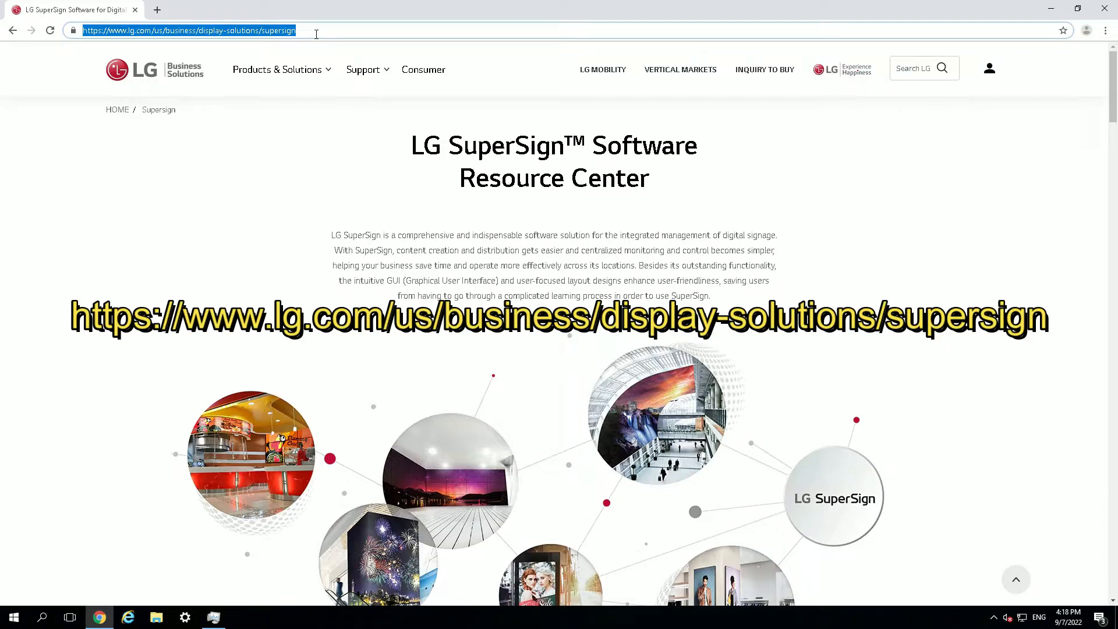
pyautogui.scroll(-3)
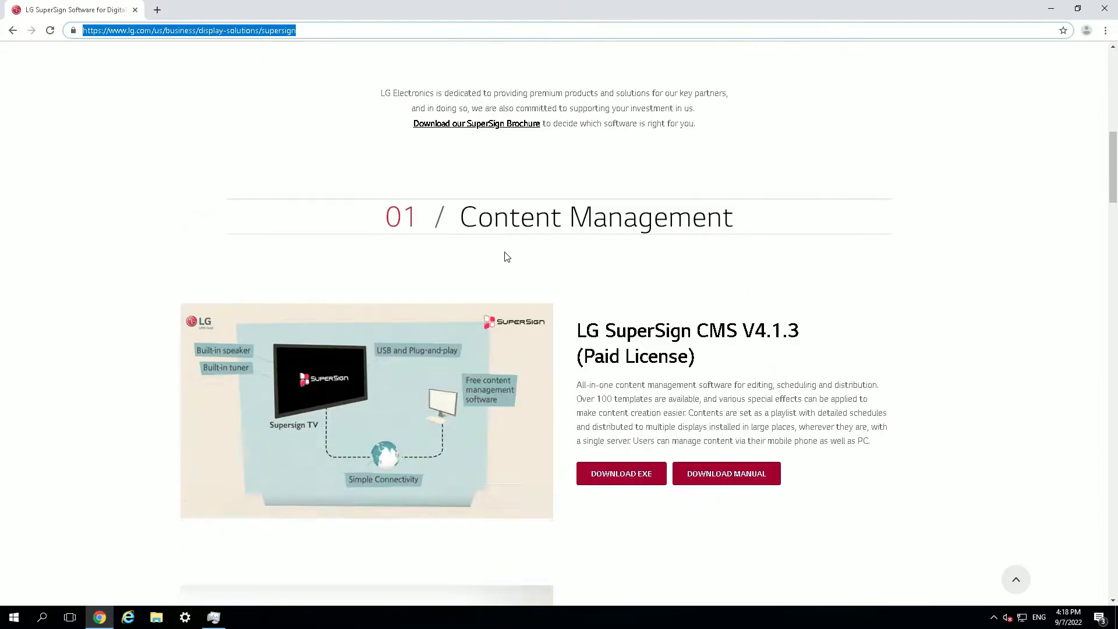
pyautogui.scroll(-3)
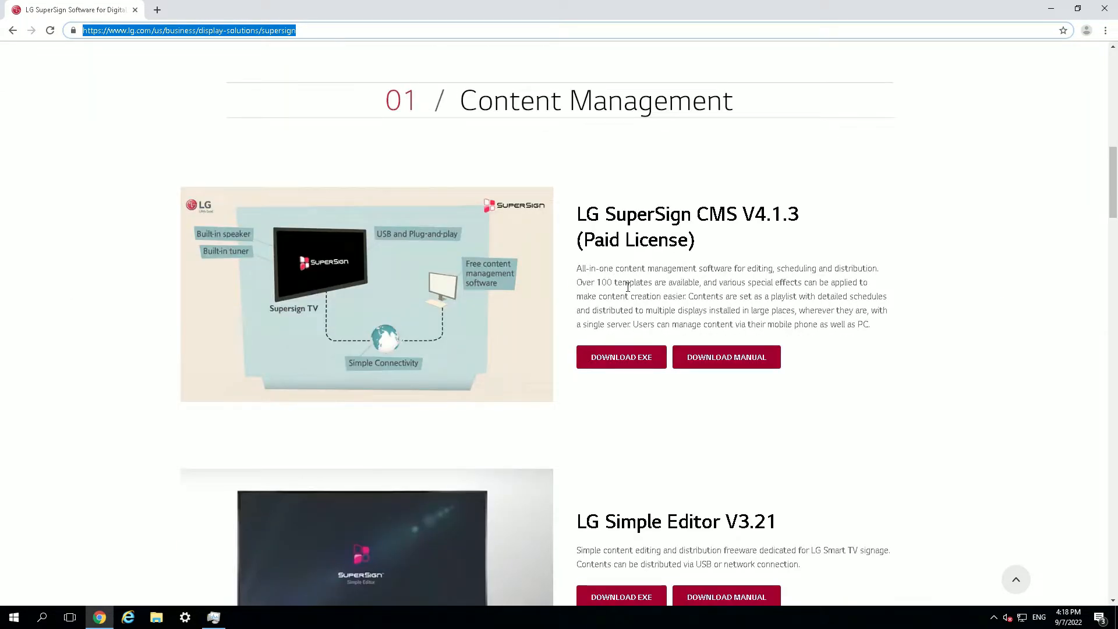
pyautogui.scroll(-3)
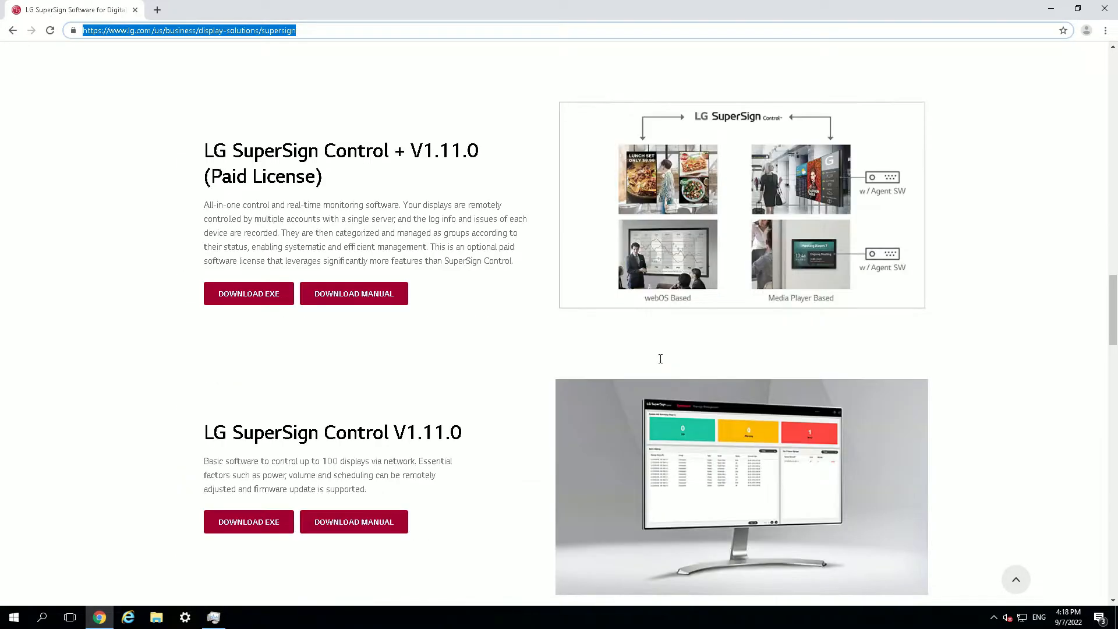
pyautogui.moveTo(396, 166)
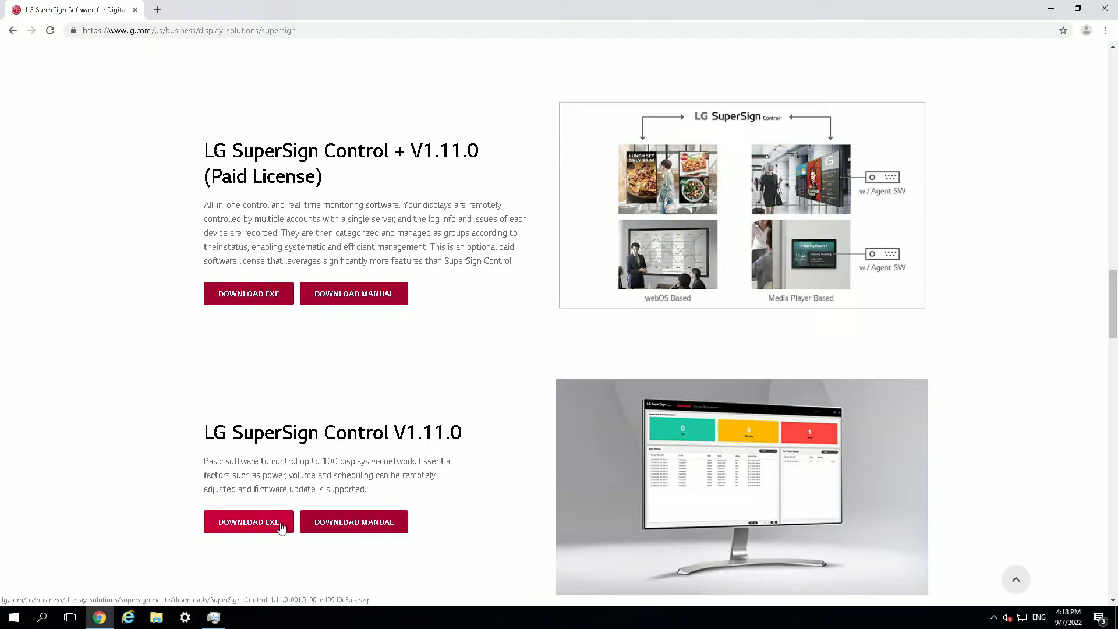
# Step: Download the SuperSign Control V1.11.0 installer EXE package
pyautogui.click(249, 522)
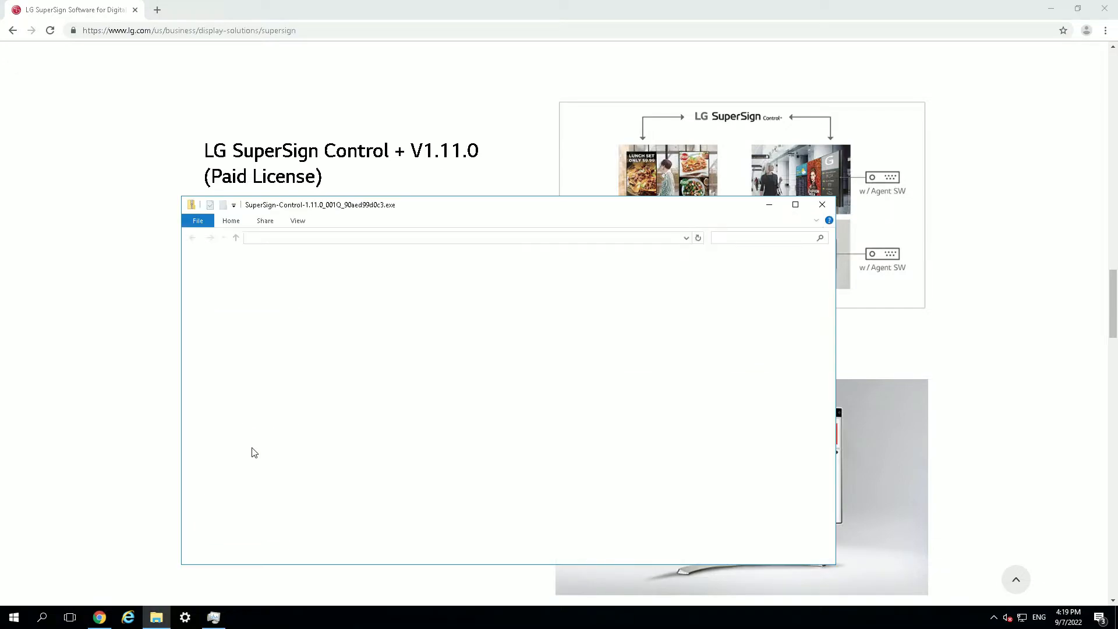
# Step: Launch SuperSign-Control exe from the zip, choosing Run in both prompts
pyautogui.doubleClick(344, 284)
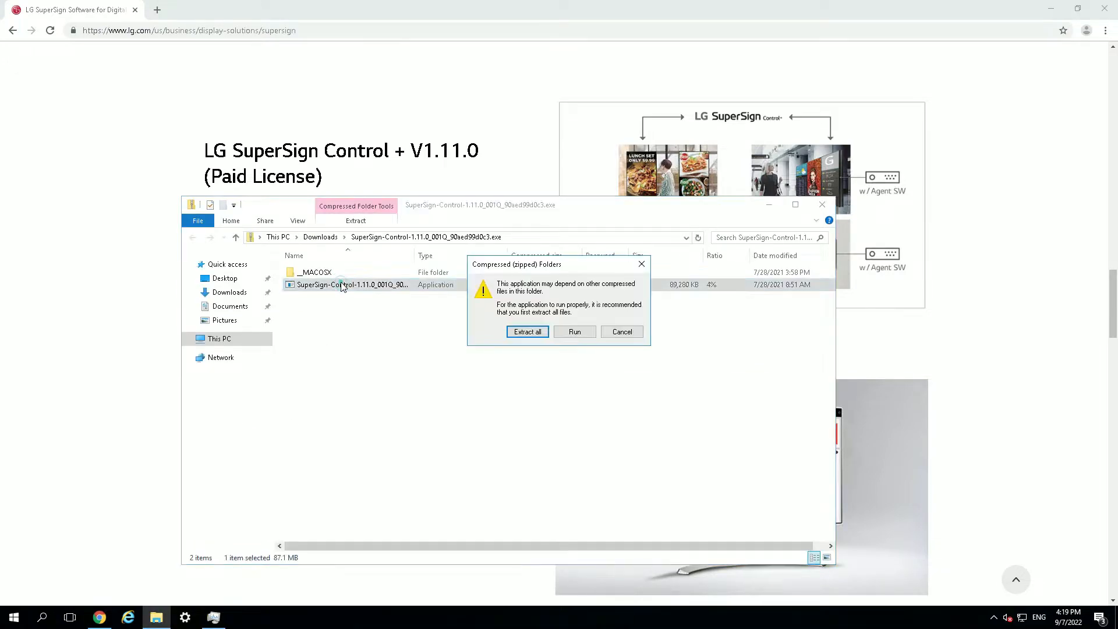
pyautogui.click(575, 331)
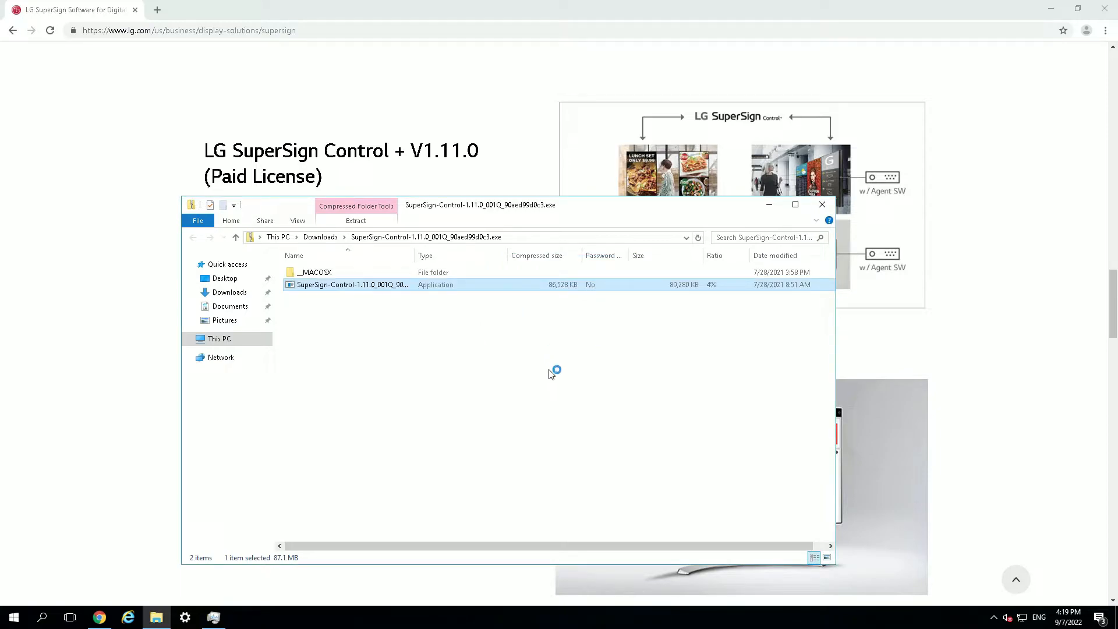
pyautogui.doubleClick(351, 284)
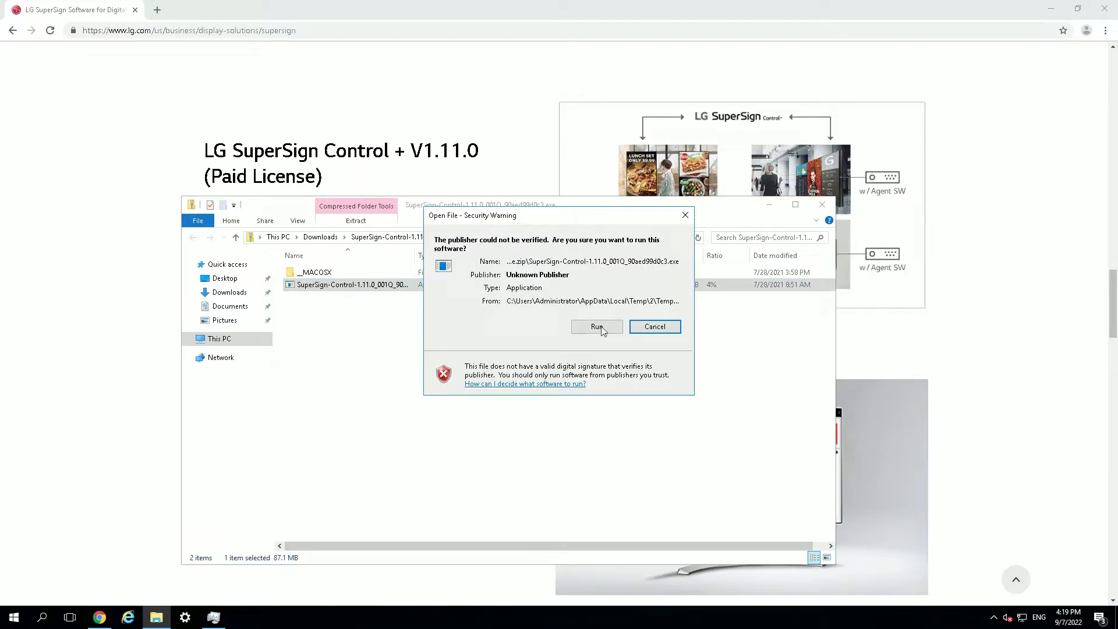
pyautogui.click(597, 326)
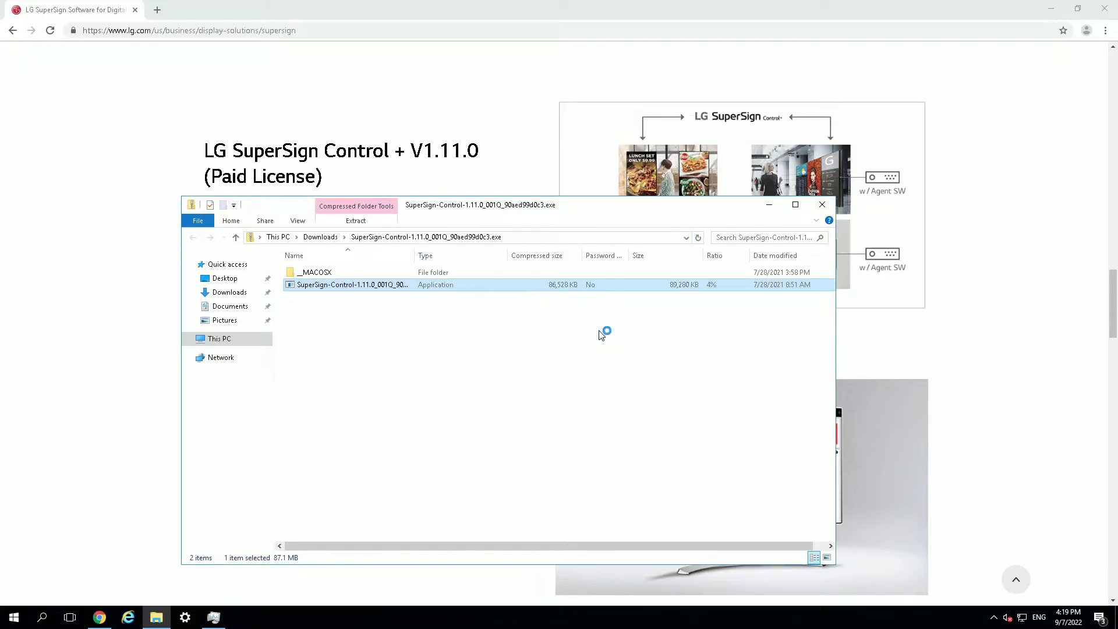
pyautogui.doubleClick(351, 285)
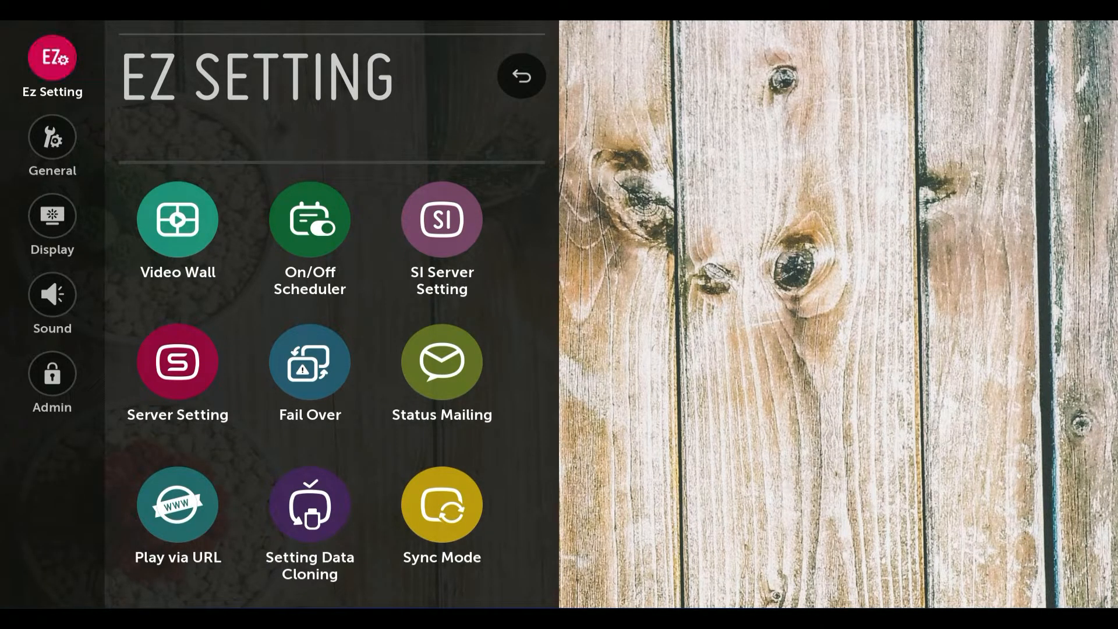
# Step: Select Server Setting in the EZ Setting menu
pyautogui.click(178, 219)
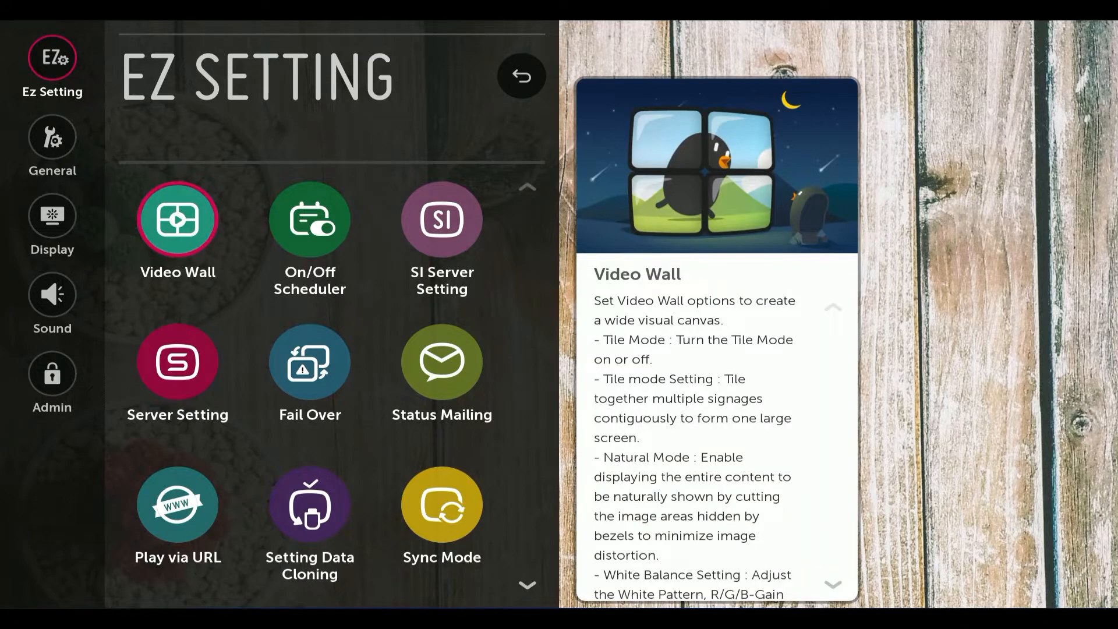
pyautogui.click(178, 361)
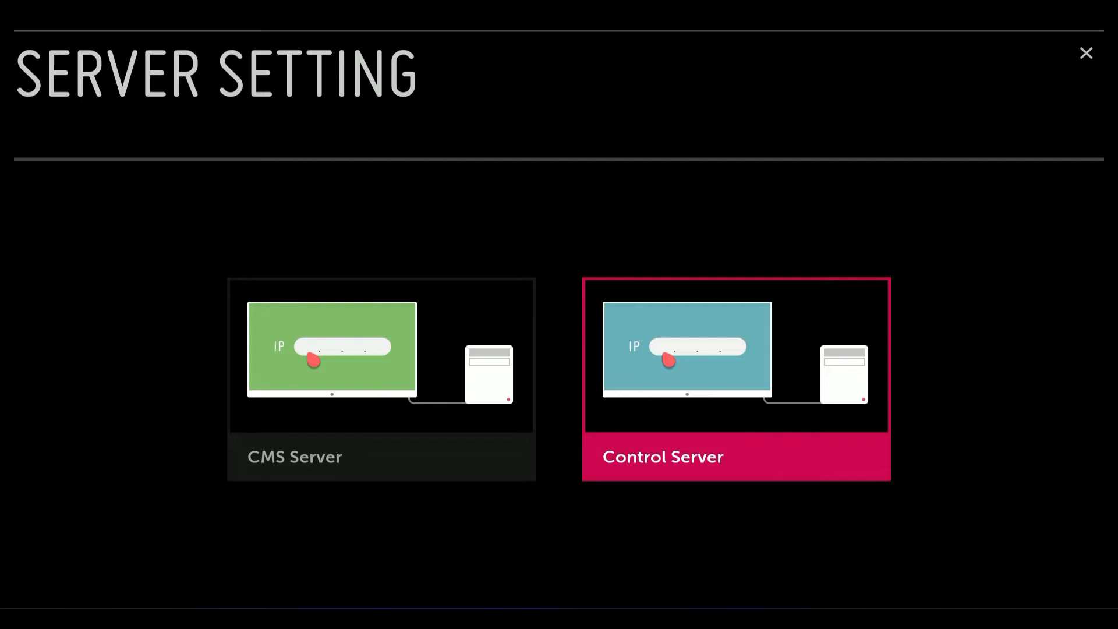
# Step: Confirm Control Server is enabled with IPv4, port 3334 and secure connection, then exit
pyautogui.click(735, 360)
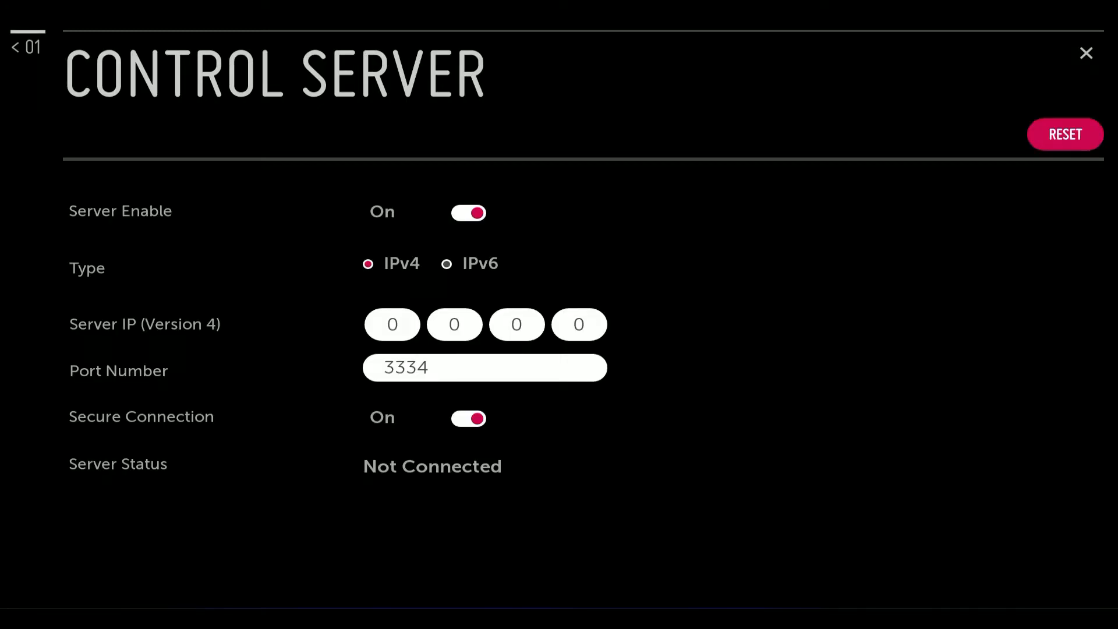
pyautogui.click(392, 323)
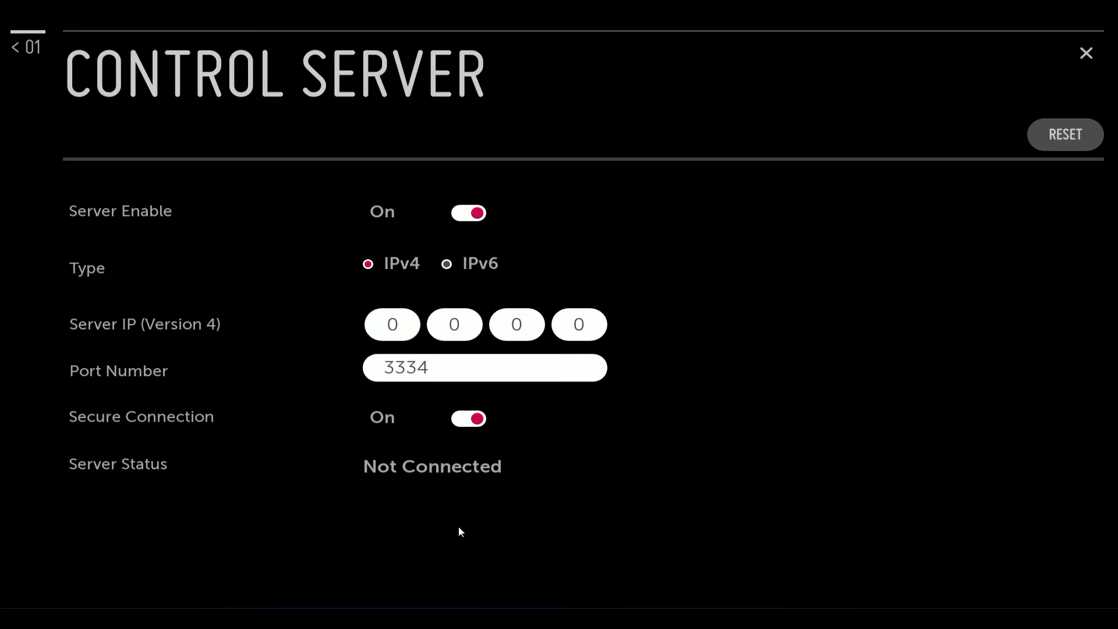
pyautogui.moveTo(378, 477)
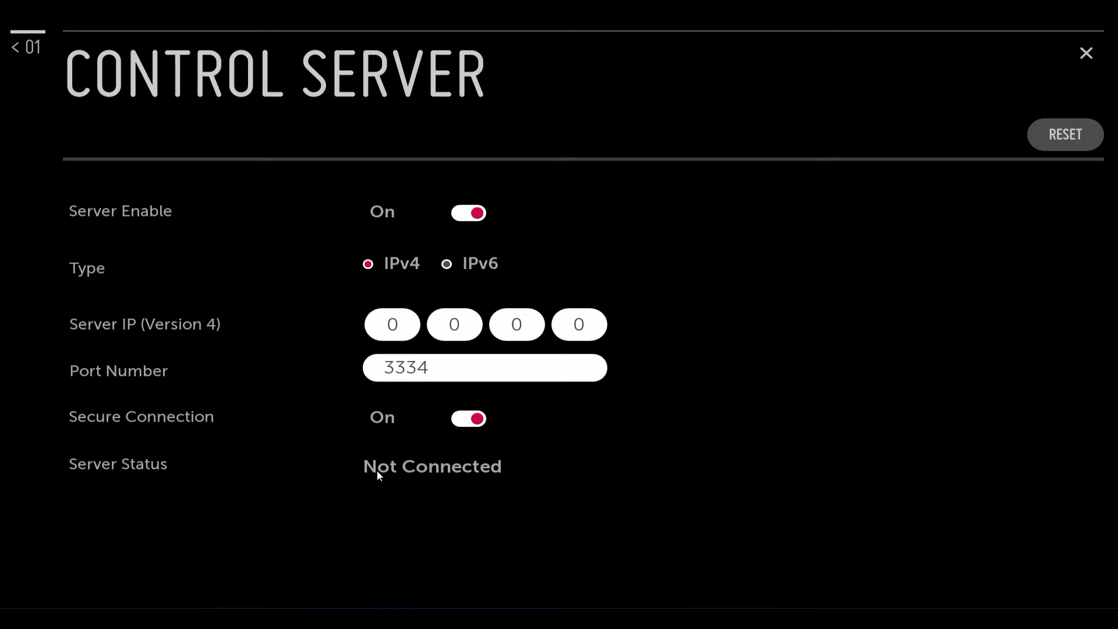
pyautogui.moveTo(96, 460)
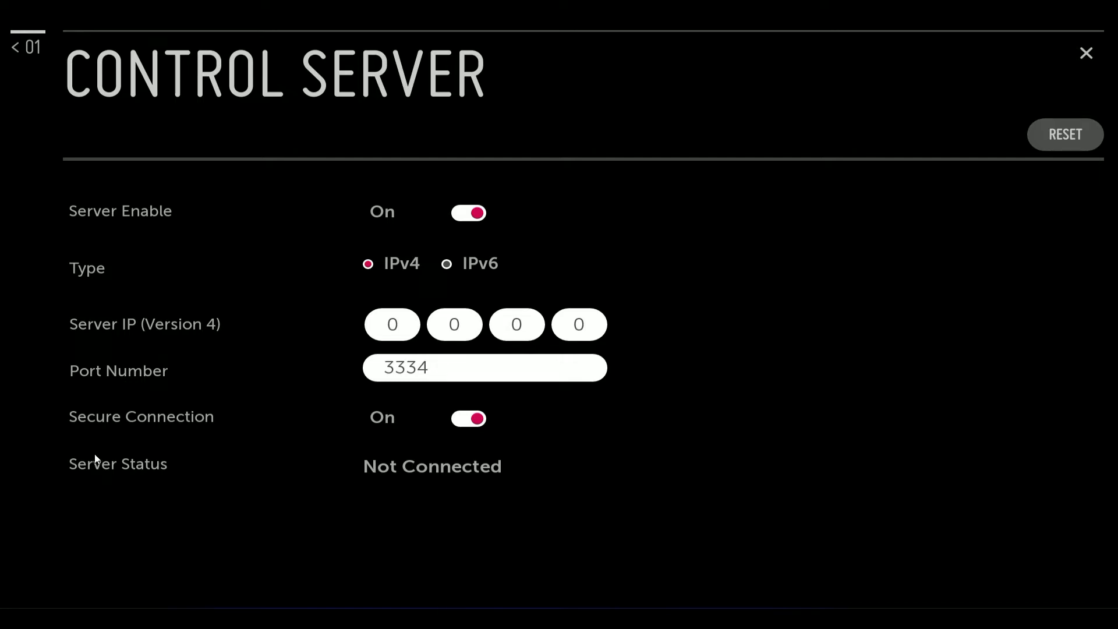
pyautogui.moveTo(543, 492)
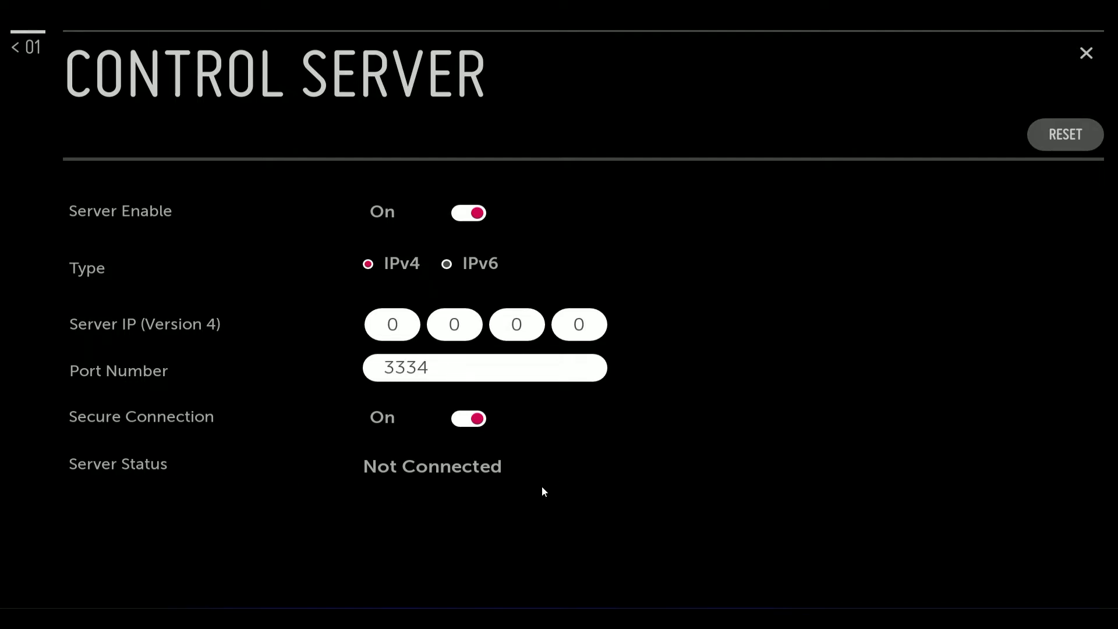
pyautogui.moveTo(499, 507)
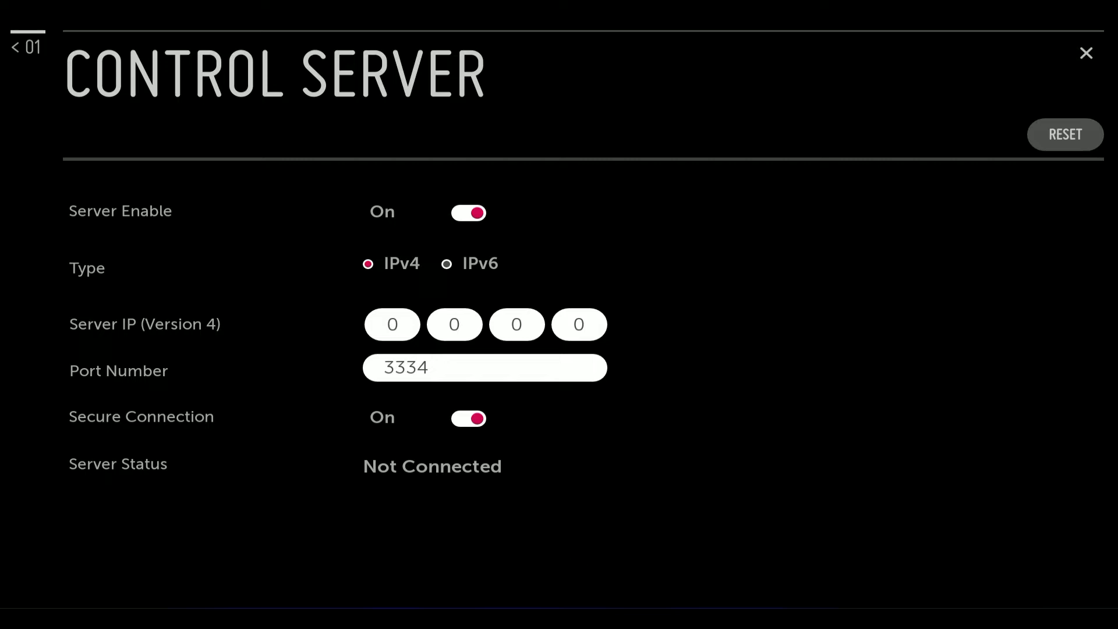
pyautogui.click(1086, 52)
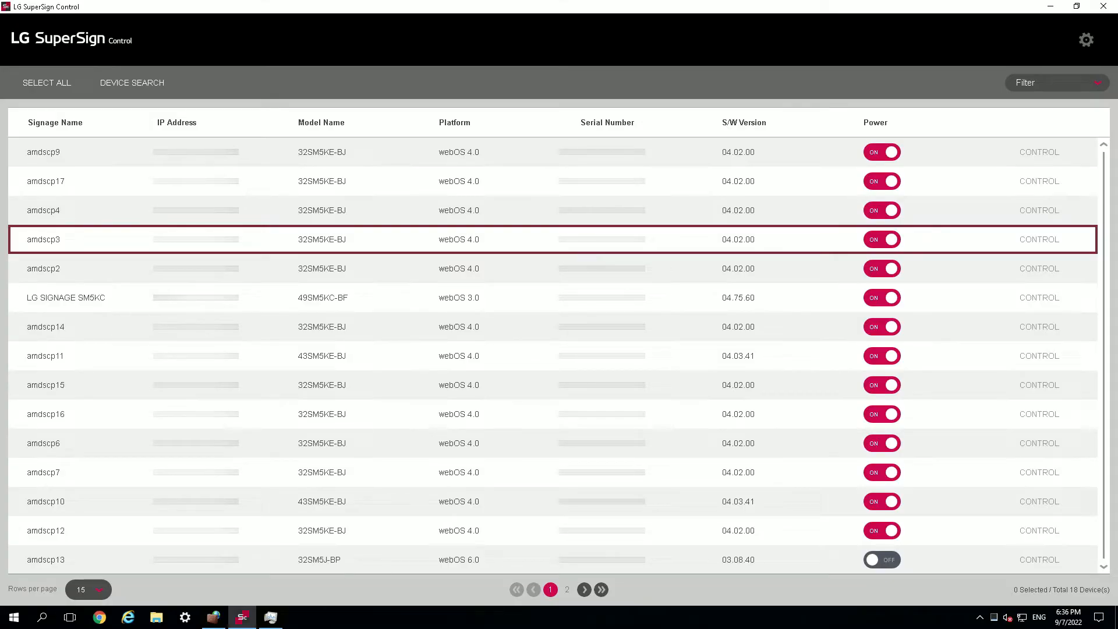
pyautogui.moveTo(1039, 306)
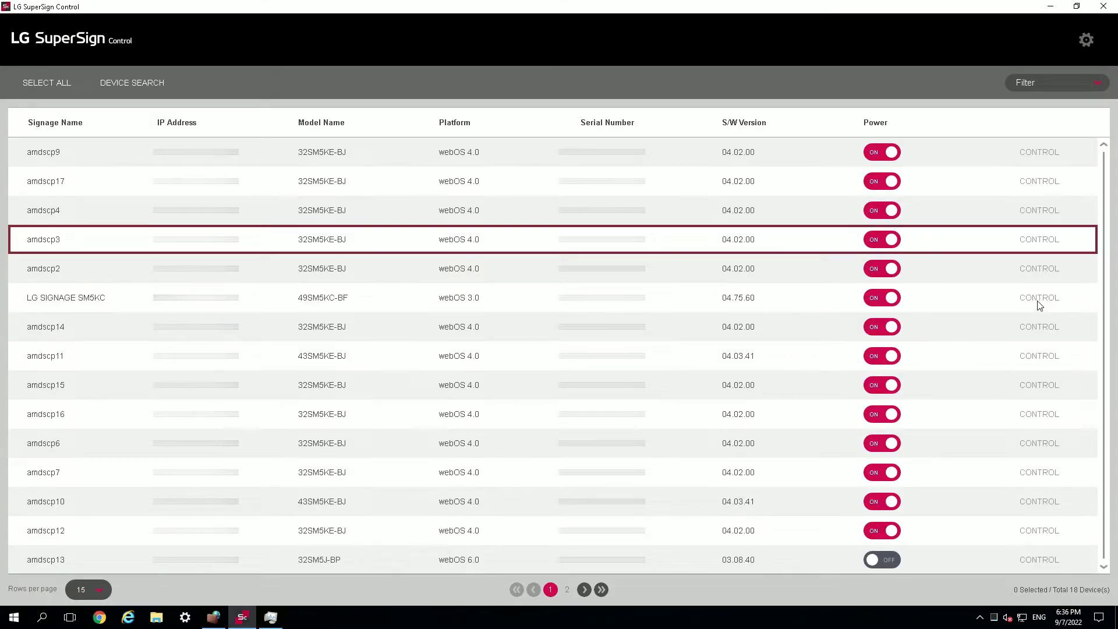
# Step: Click CONTROL on the LG SIGNAGE SM5KC row to open its control panel
pyautogui.click(1039, 301)
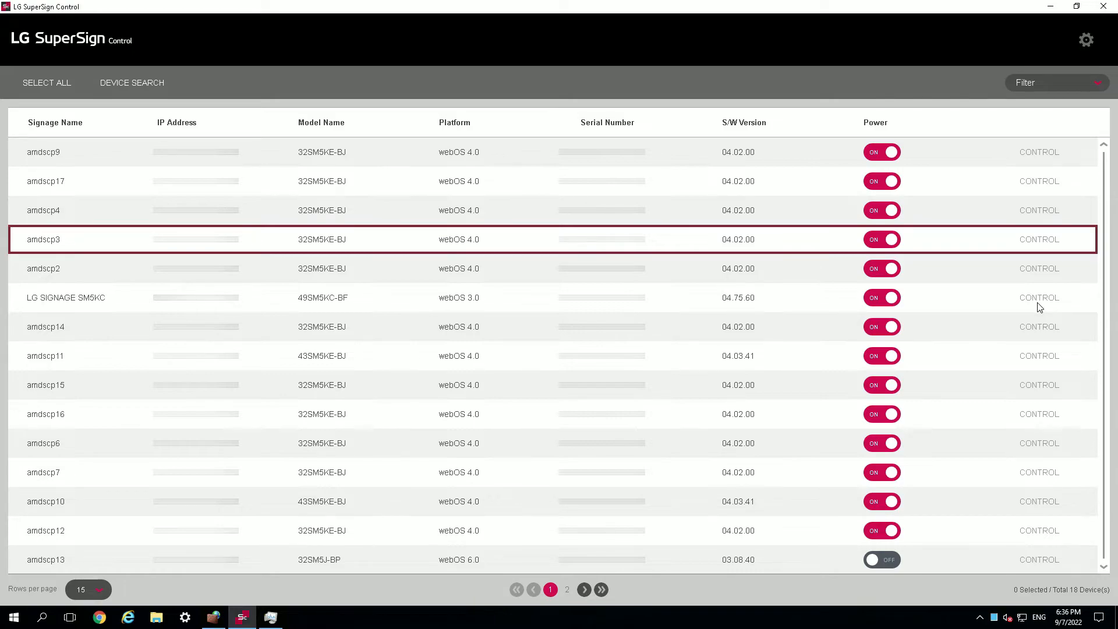
pyautogui.click(1039, 298)
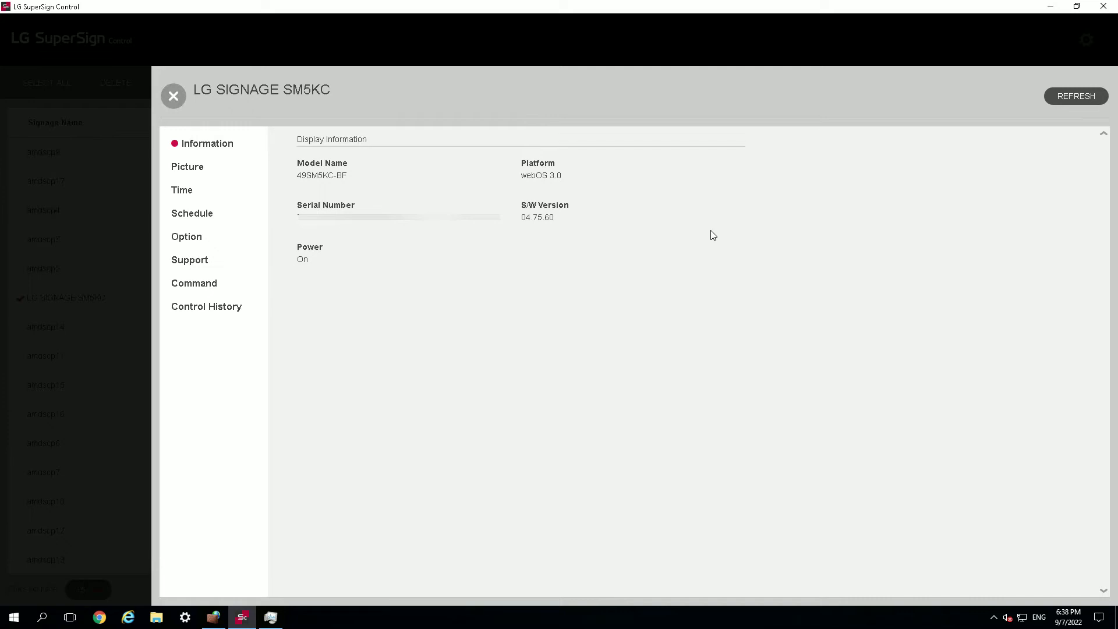
pyautogui.moveTo(611, 236)
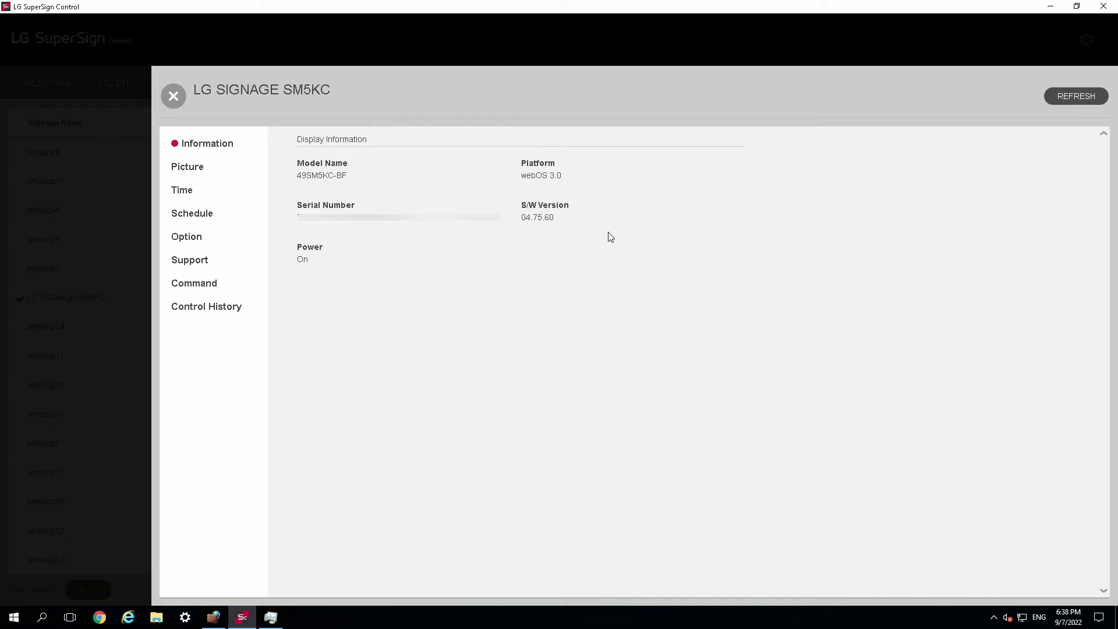
# Step: Send the raw command 'ka 01 02' to LG SIGNAGE SM5KC and get OK
pyautogui.click(194, 283)
pyautogui.write('ka 01 0')
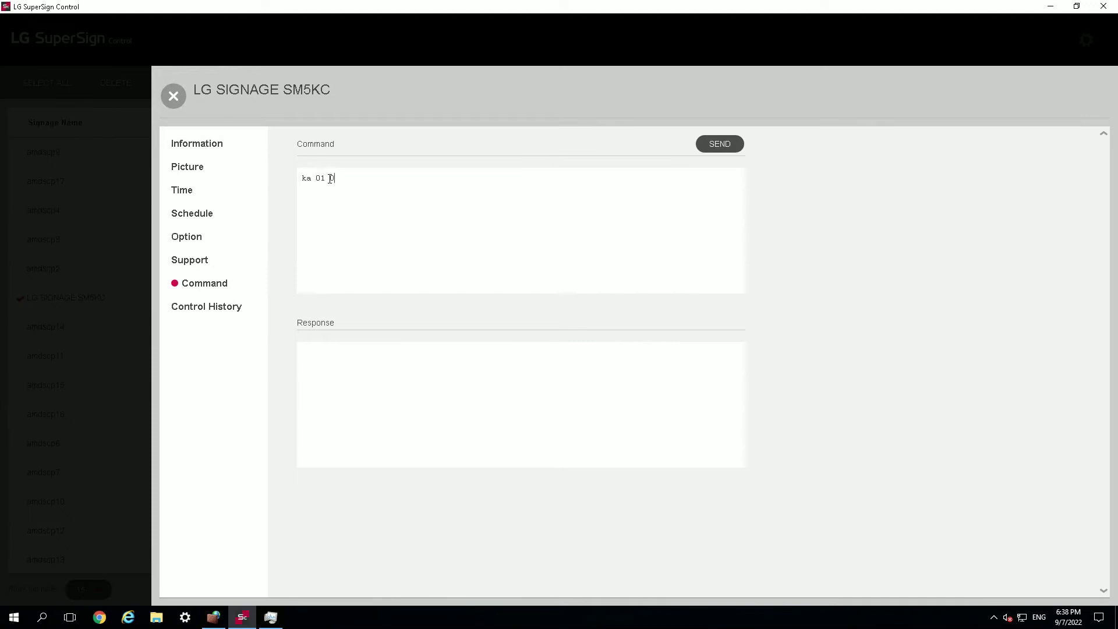
pyautogui.click(720, 143)
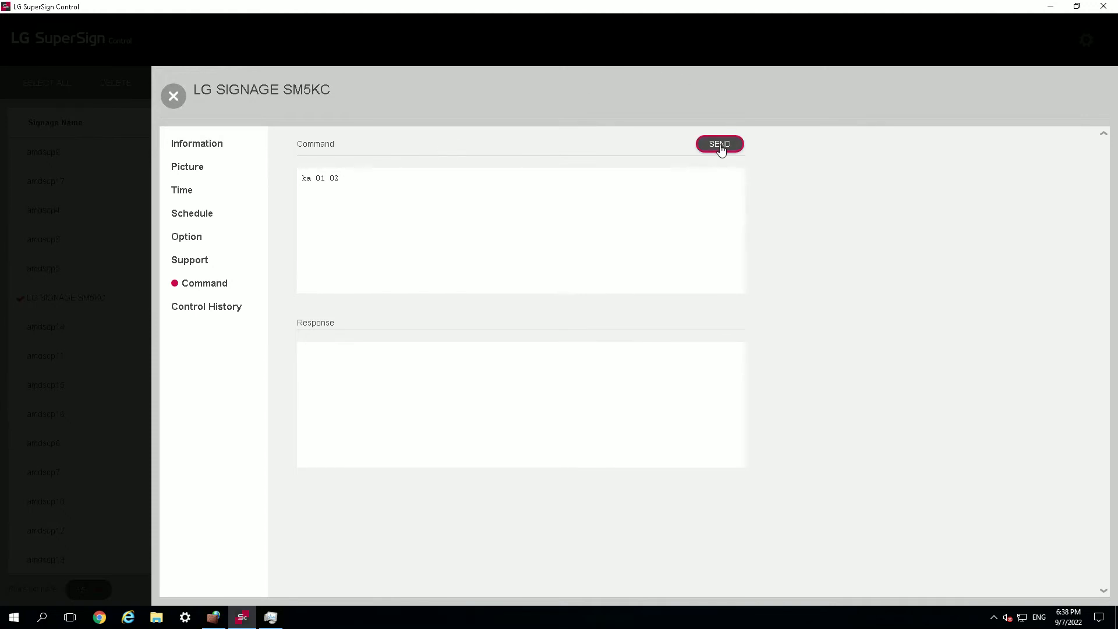
pyautogui.click(720, 144)
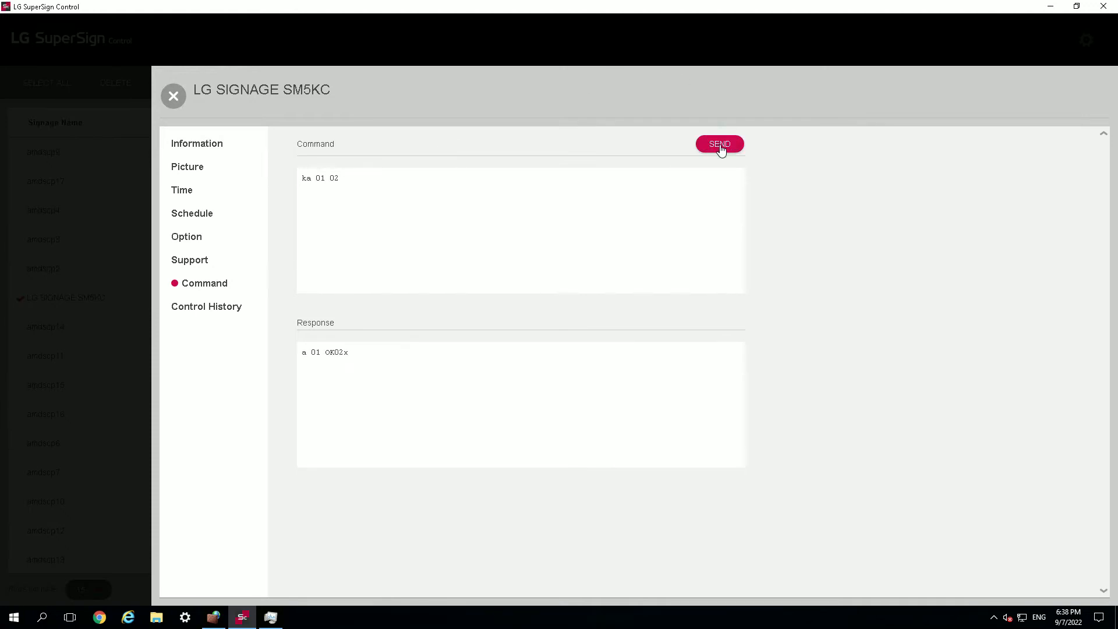